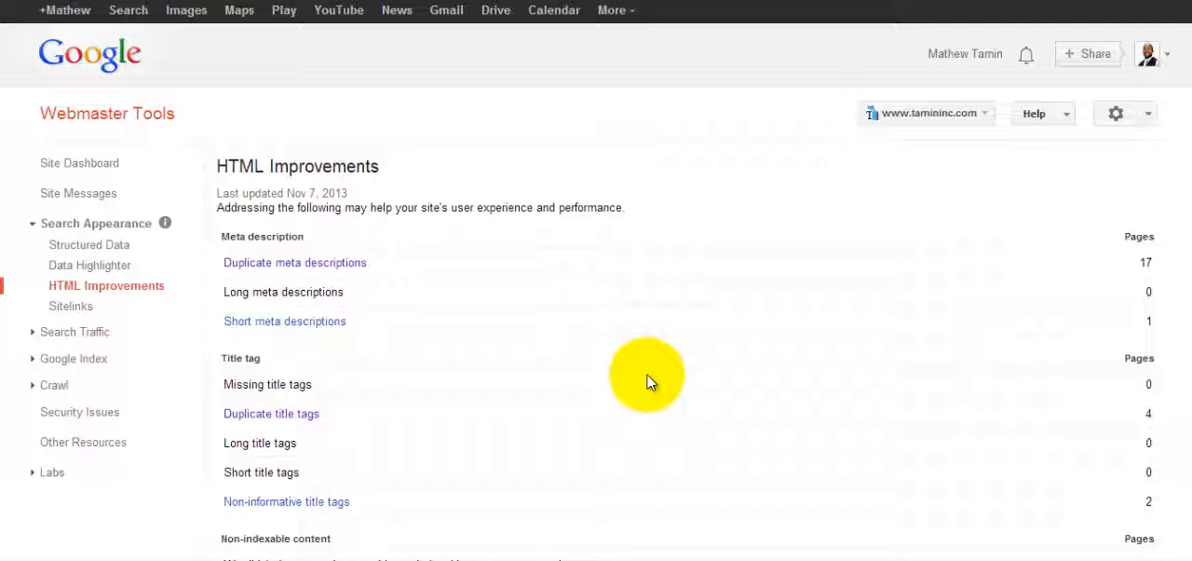
pyautogui.moveTo(405, 275)
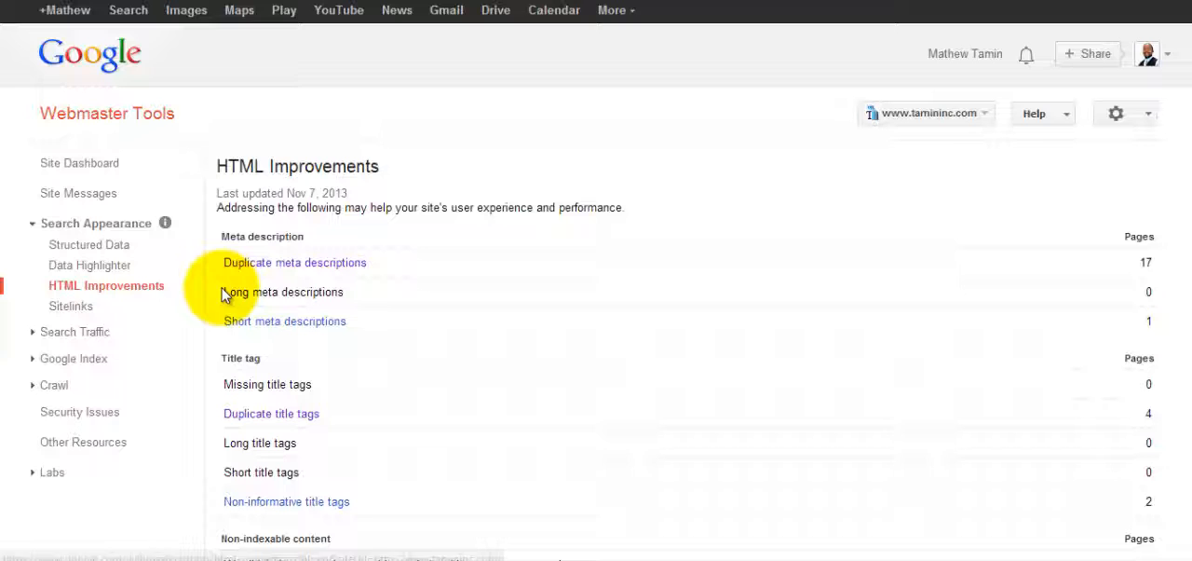
pyautogui.moveTo(295, 262)
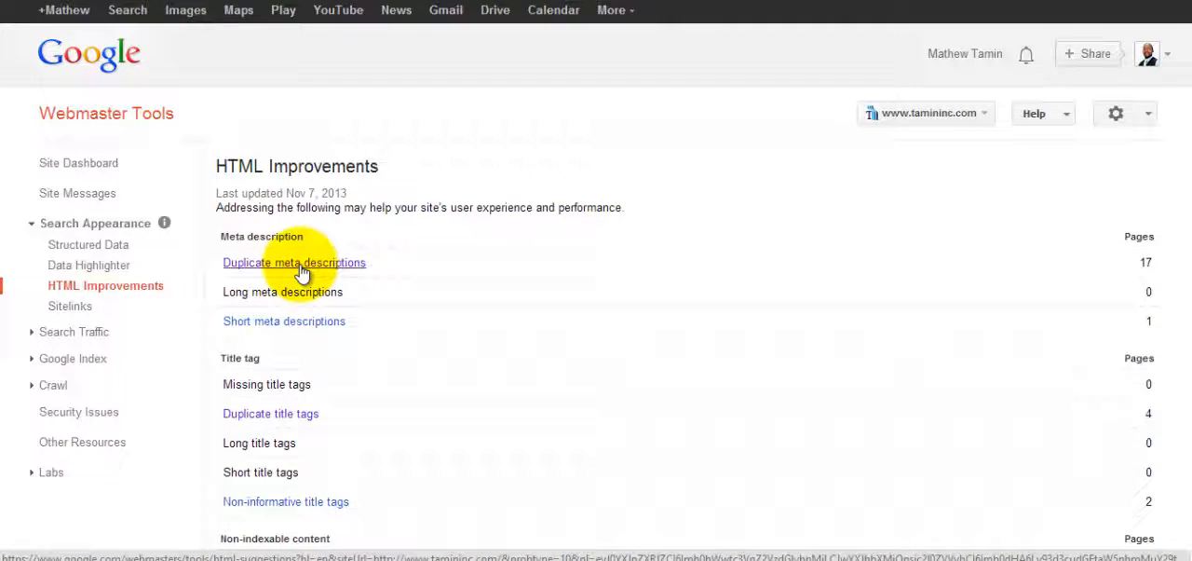
# Expand the duplicate 'Tamin Inc' meta description to list its 15 pages, then go back to the summary
pyautogui.click(293, 262)
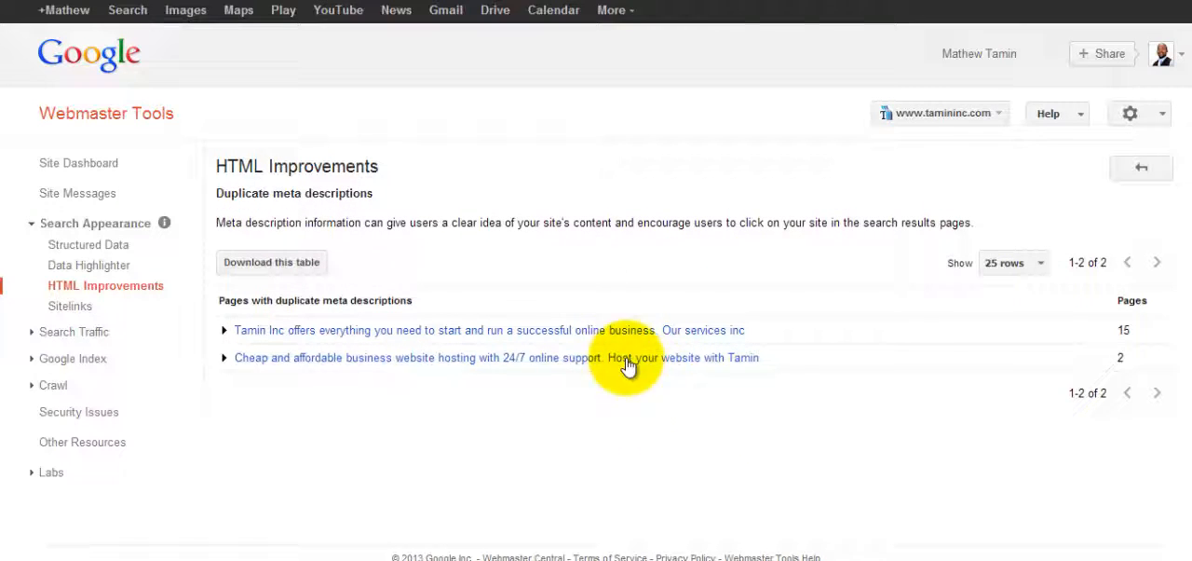
pyautogui.moveTo(638, 382)
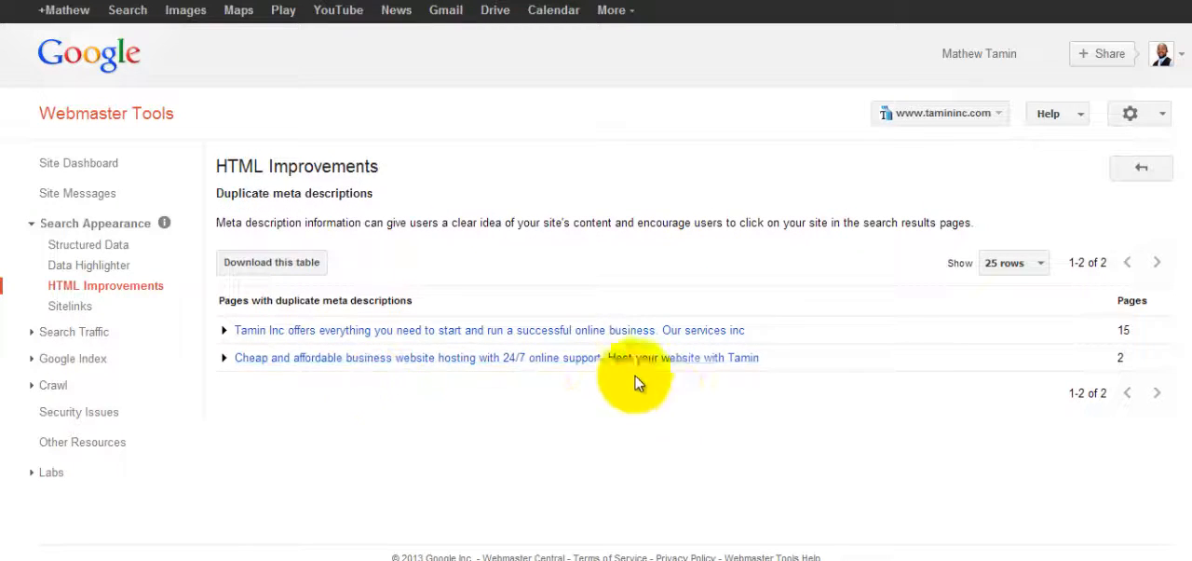
pyautogui.click(223, 329)
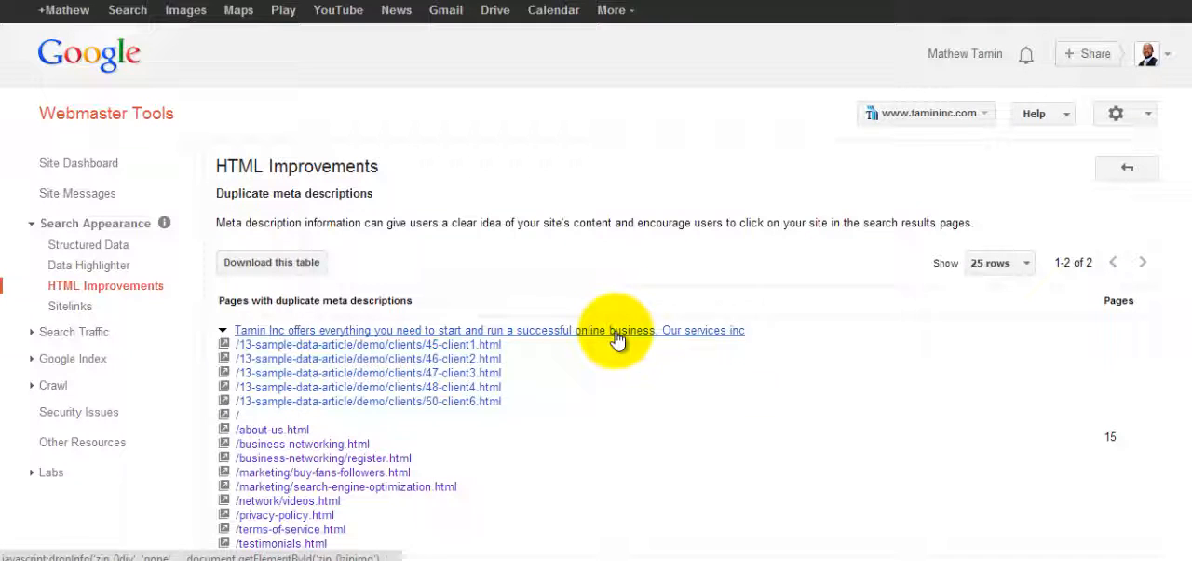
pyautogui.moveTo(326, 391)
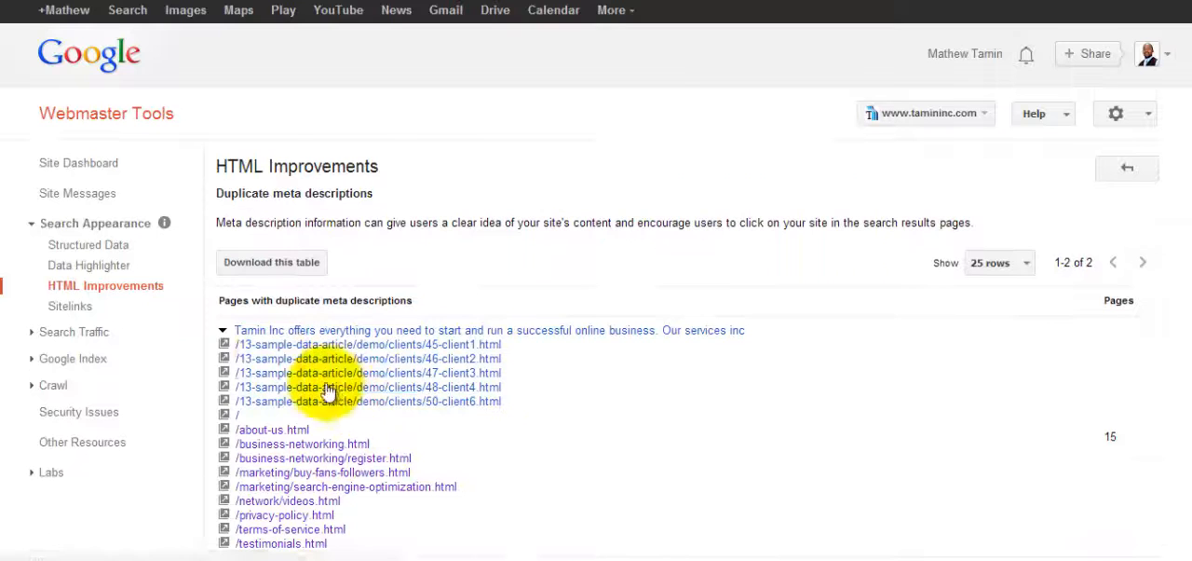
pyautogui.click(1126, 169)
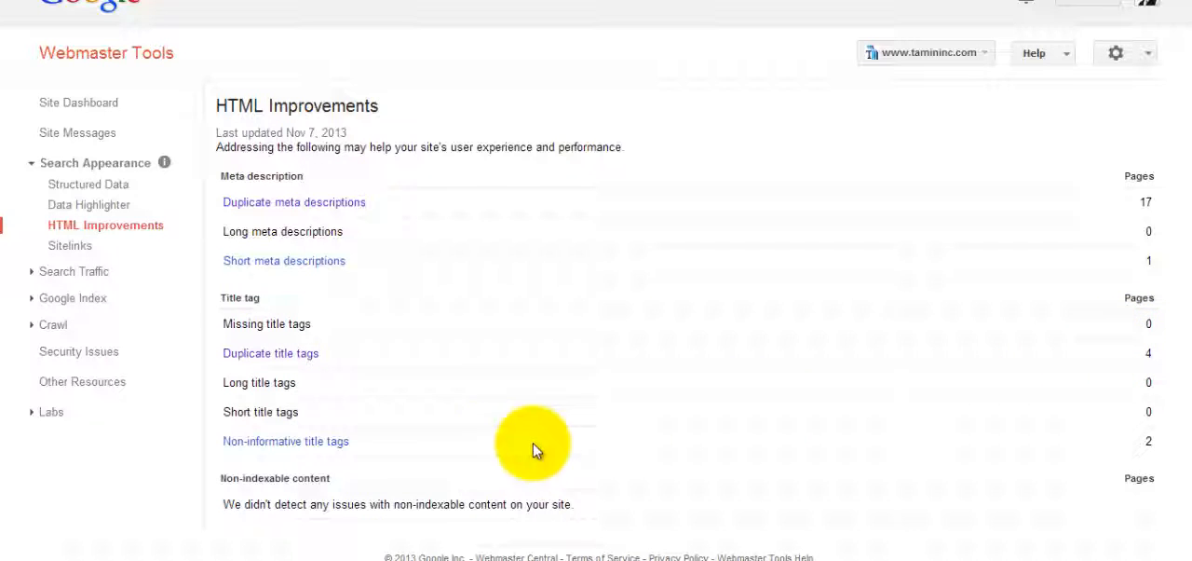
pyautogui.moveTo(1159, 452)
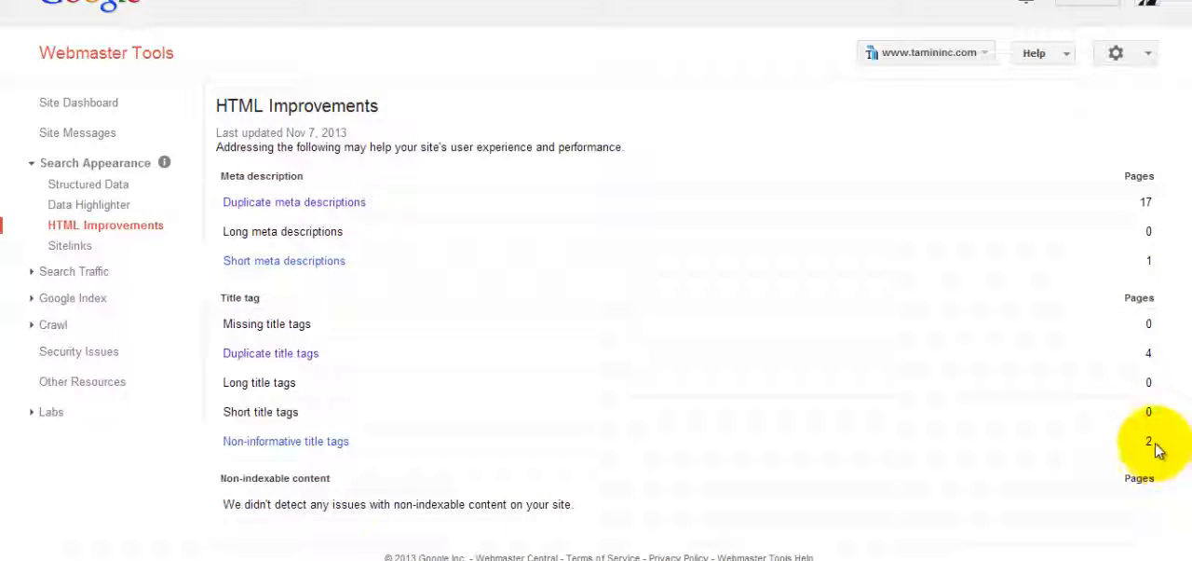
pyautogui.moveTo(745, 342)
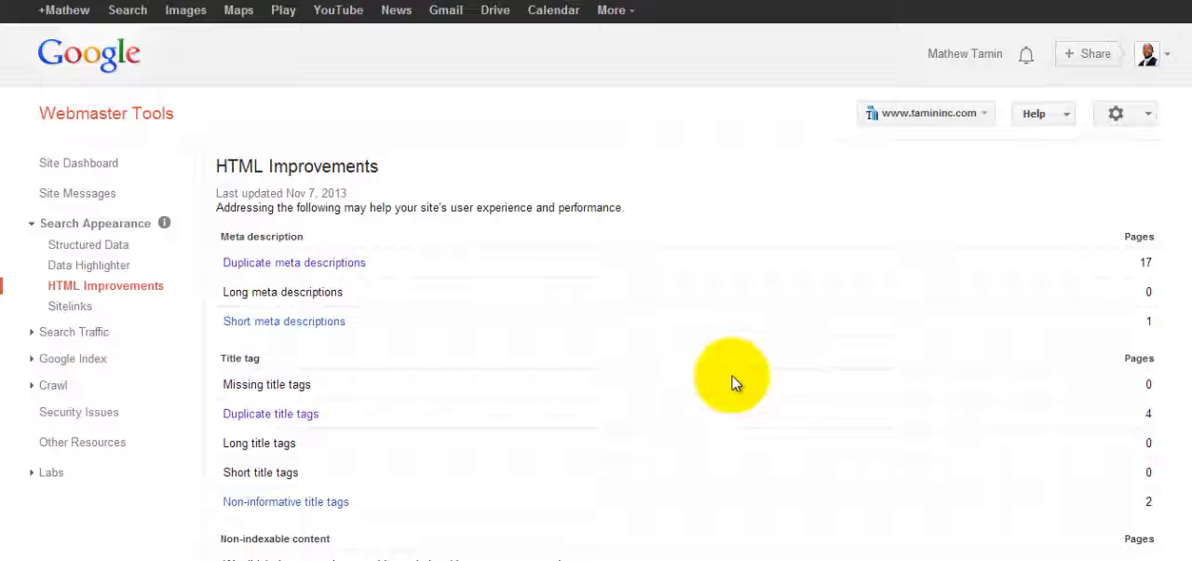
pyautogui.moveTo(703, 352)
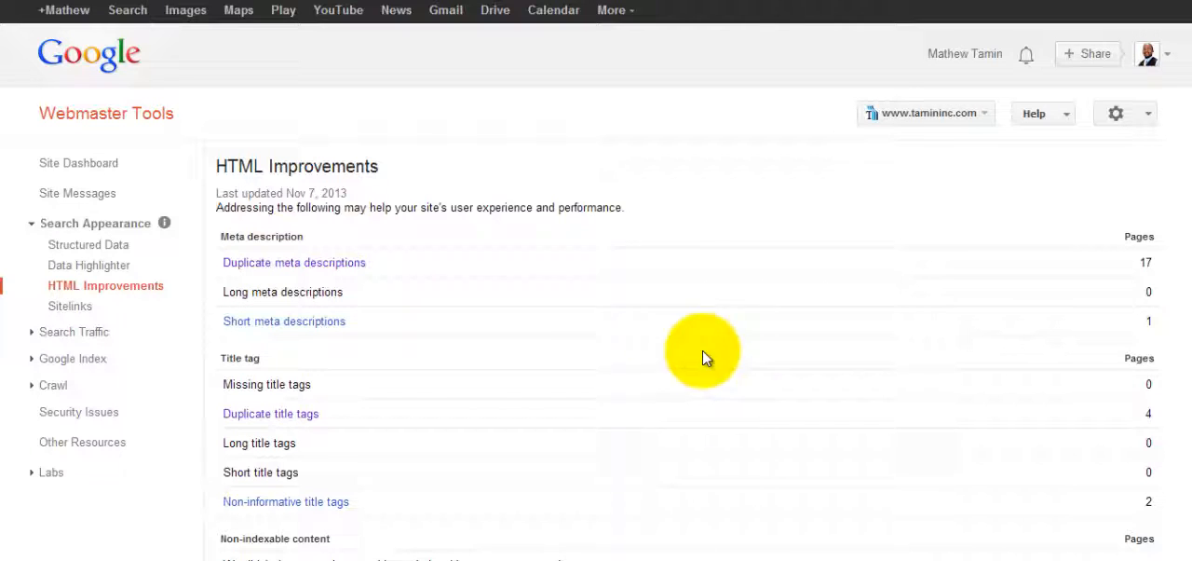